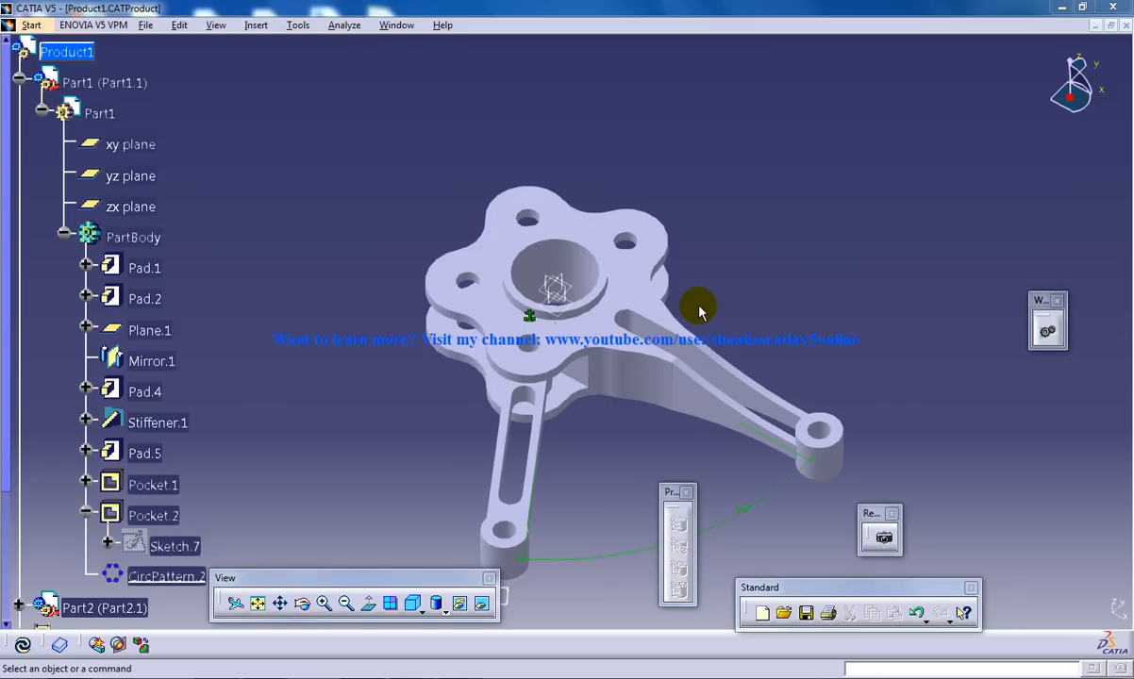
{"action": "mouse_move", "coordinate": [389, 120]}
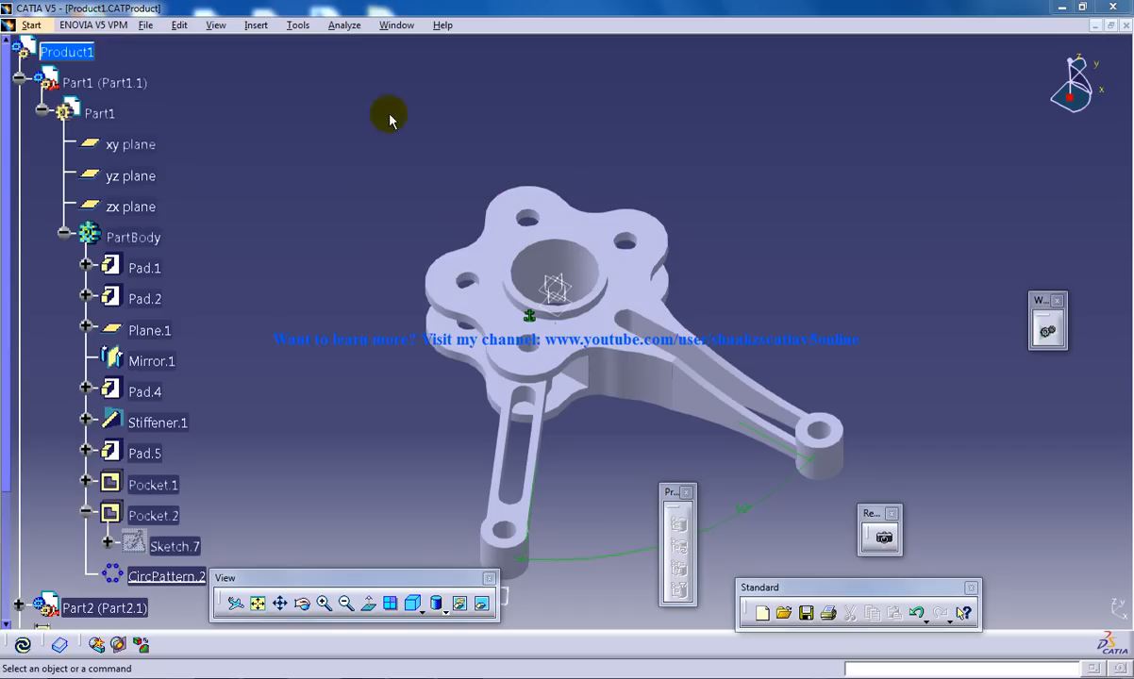
{"action": "mouse_move", "coordinate": [330, 123]}
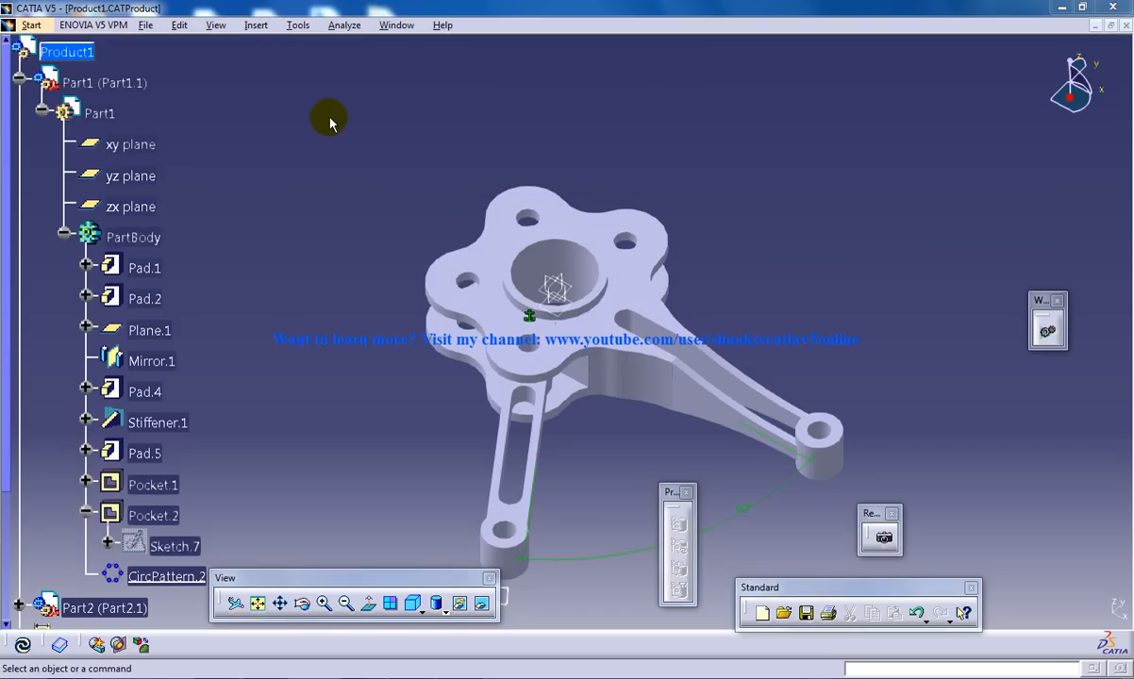
{"action": "mouse_move", "coordinate": [419, 338]}
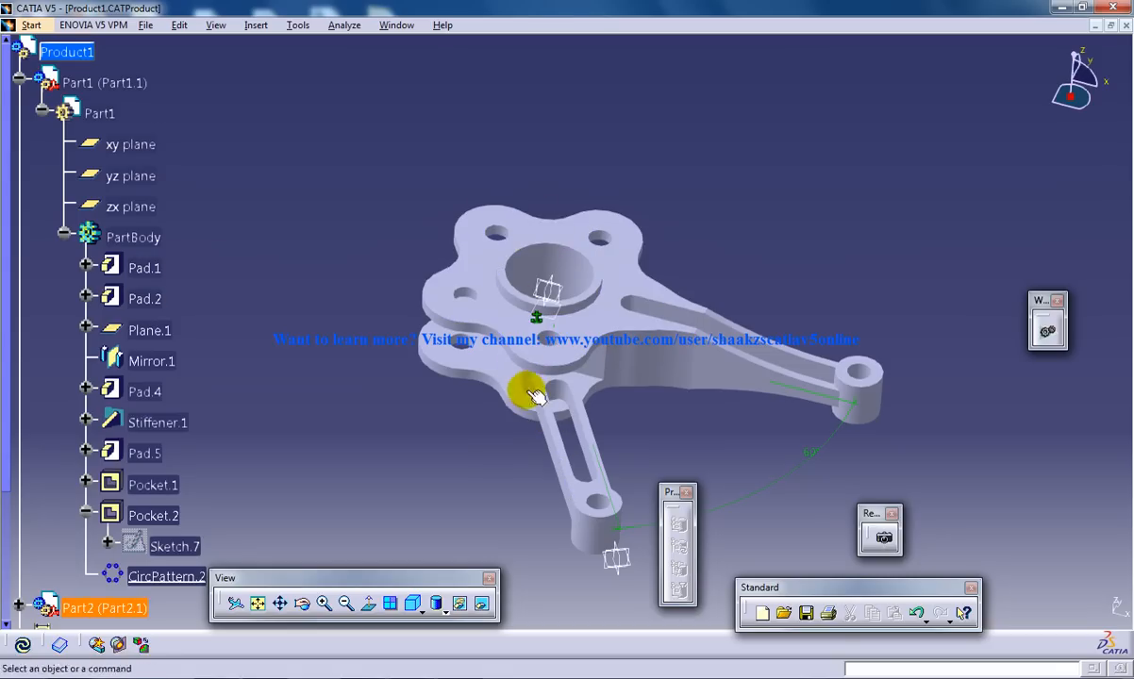
{"action": "mouse_move", "coordinate": [559, 383]}
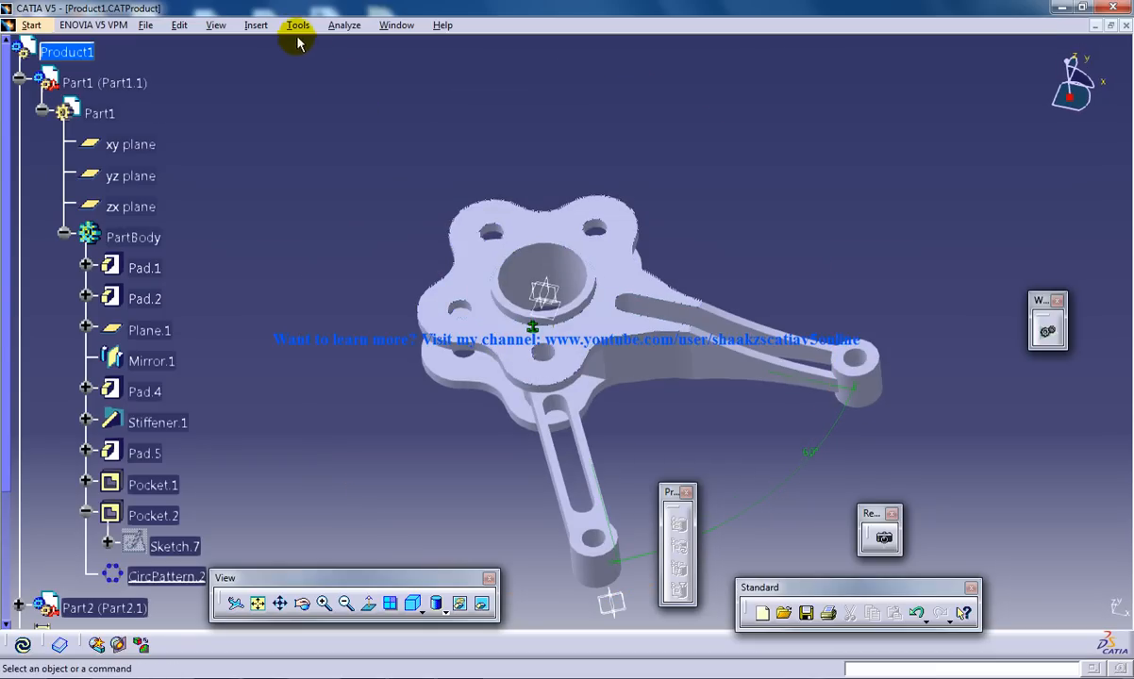
Start Reuse Pattern from the Insert menu with link arm Part2.1 as the component.
{"action": "left_click", "coordinate": [256, 24]}
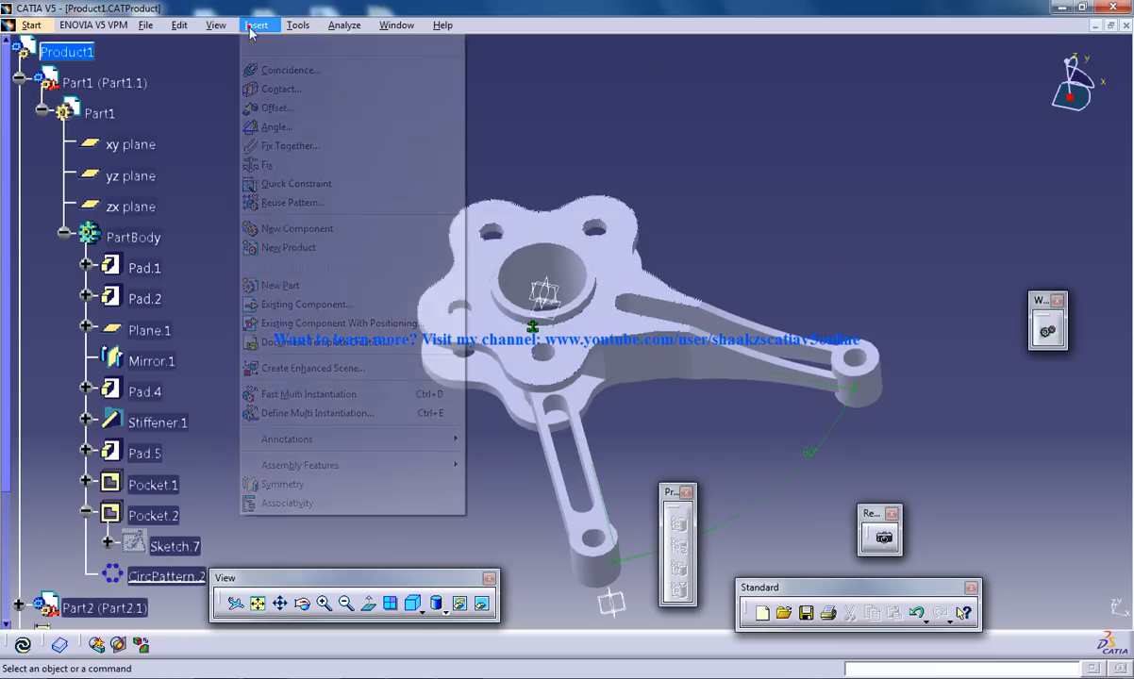
{"action": "left_click", "coordinate": [294, 202]}
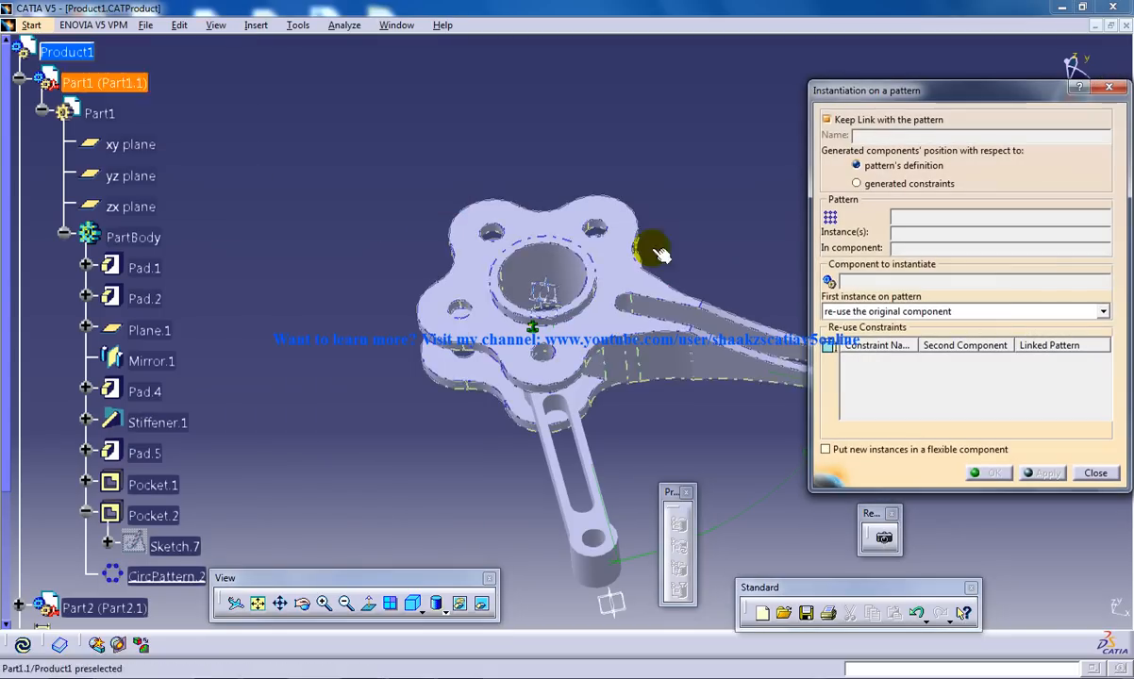
{"action": "left_click_drag", "start_coordinate": [660, 255], "coordinate": [565, 184]}
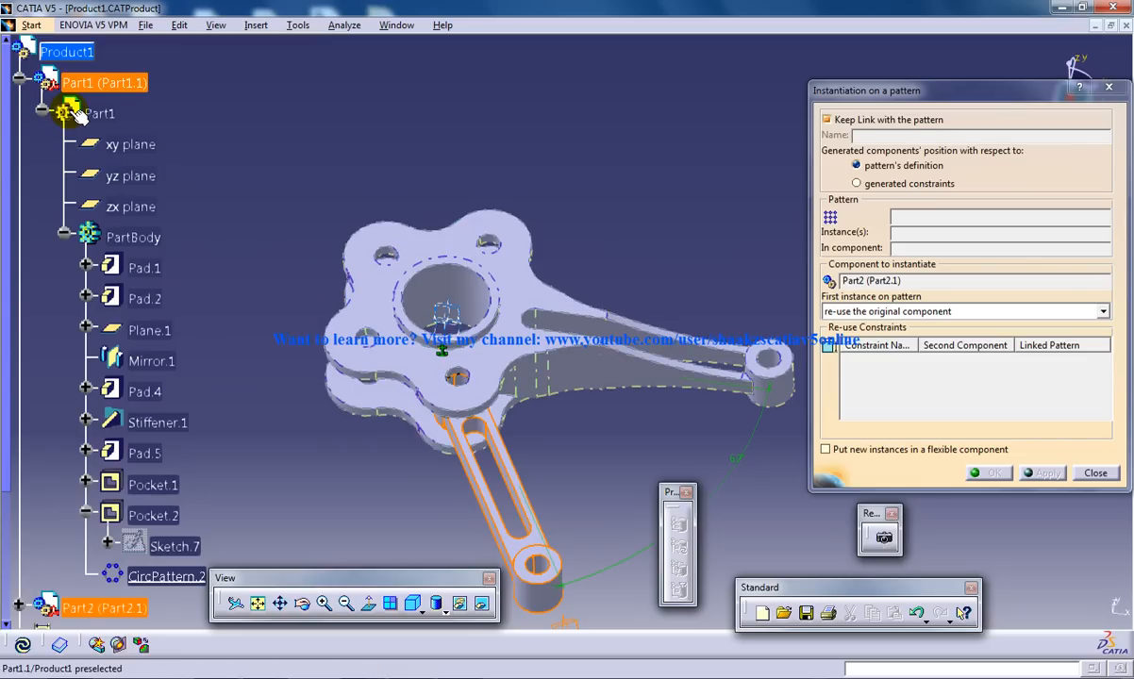
{"action": "mouse_move", "coordinate": [80, 113]}
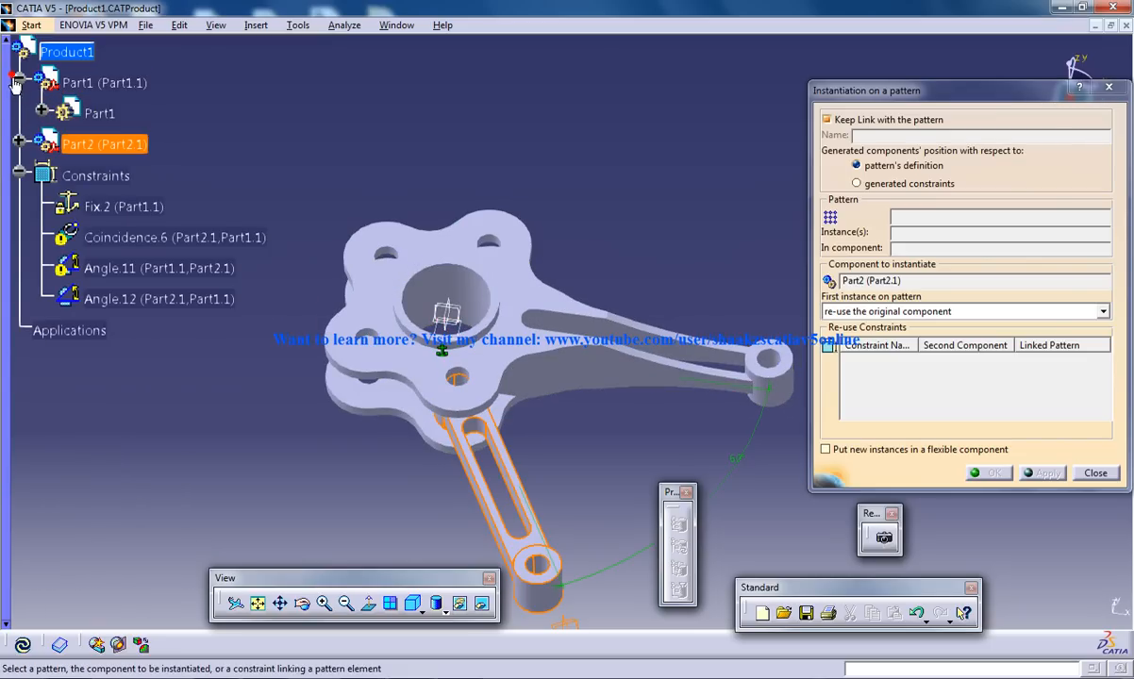
Expand Part1 in the tree to assign CircPattern.2 as the pattern.
{"action": "left_click", "coordinate": [17, 83]}
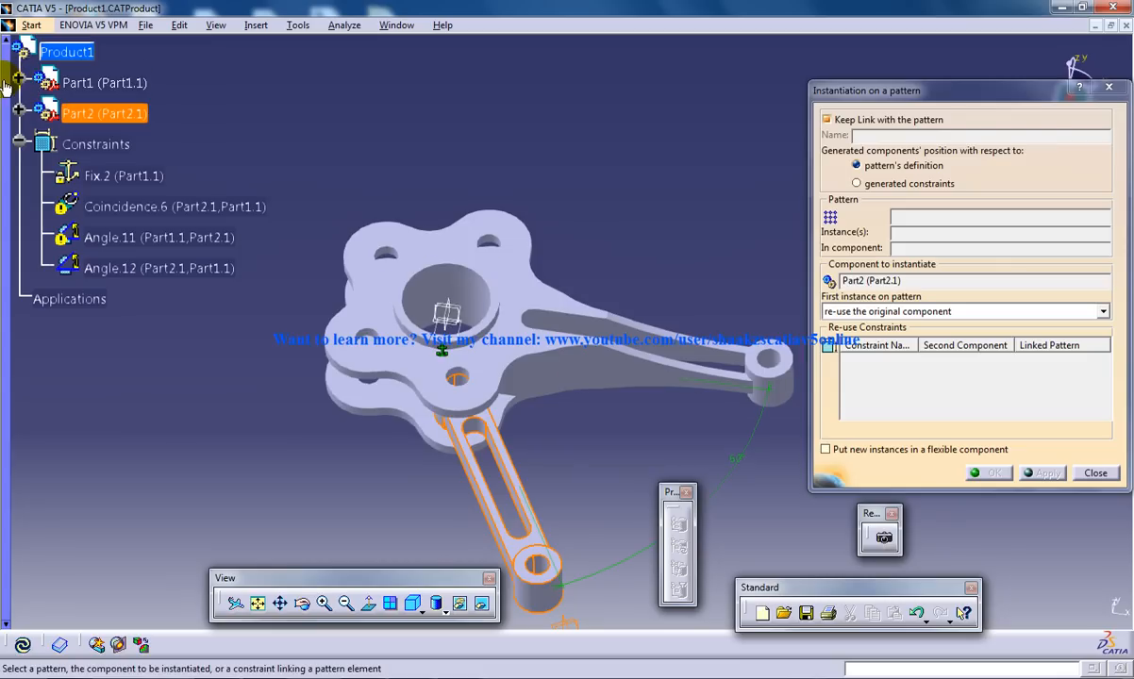
{"action": "left_click", "coordinate": [19, 83]}
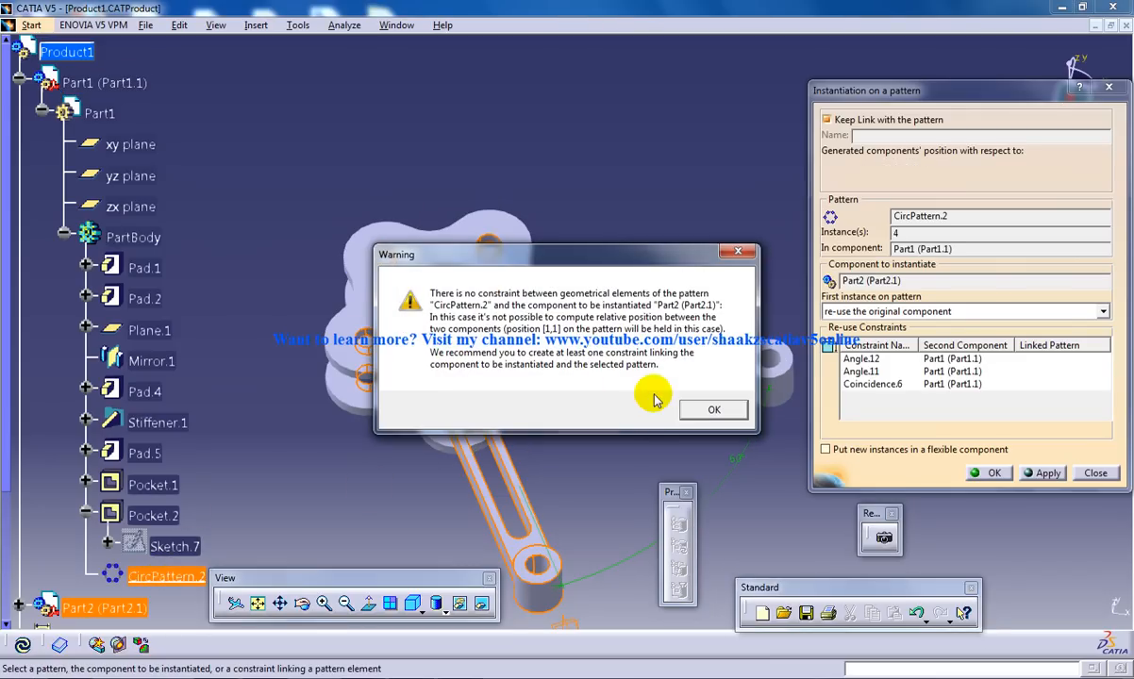
Dismiss the constraint warning and confirm, creating four link arm instances around the hub.
{"action": "left_click", "coordinate": [713, 408]}
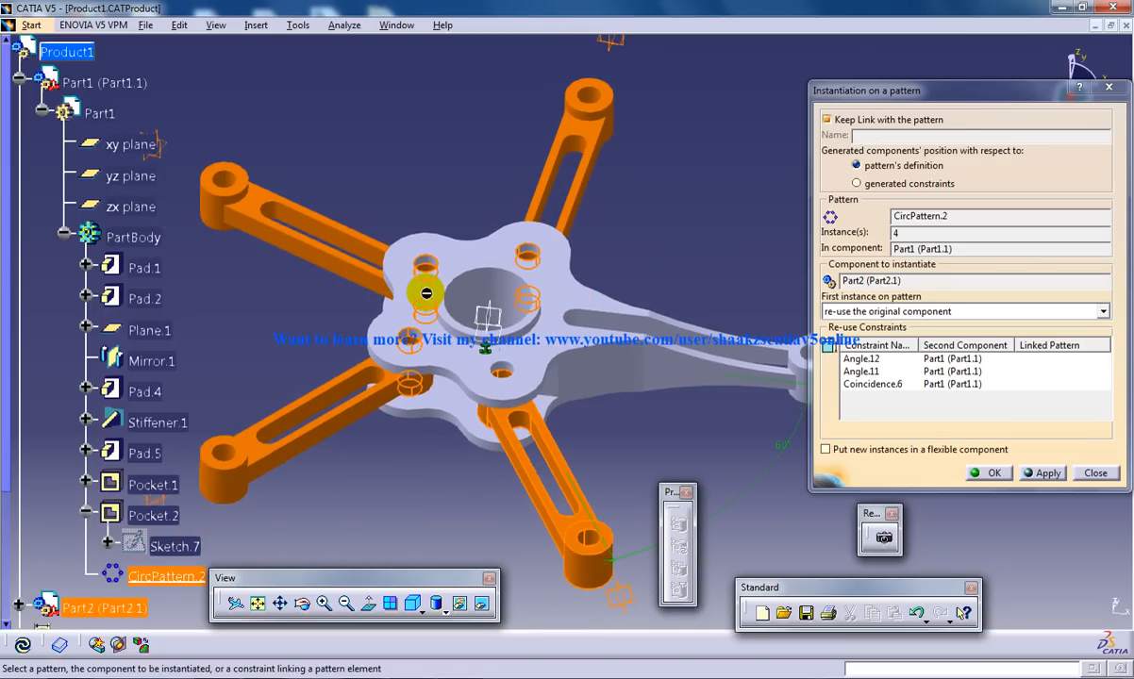
{"action": "left_click", "coordinate": [826, 118]}
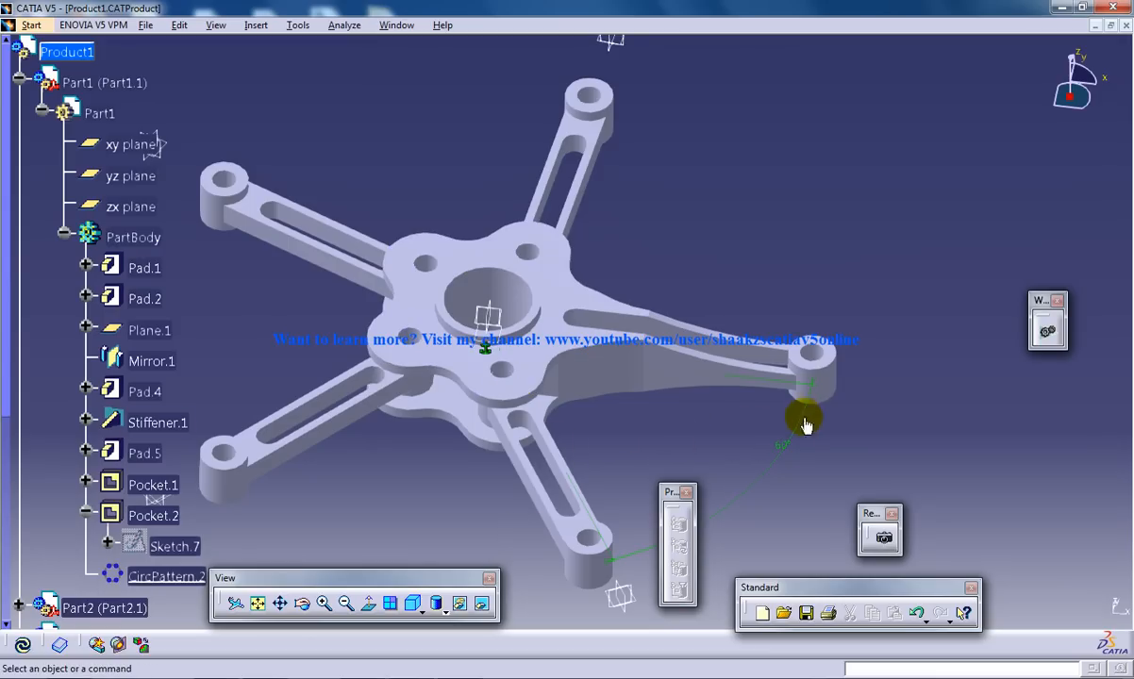
{"action": "mouse_move", "coordinate": [294, 281]}
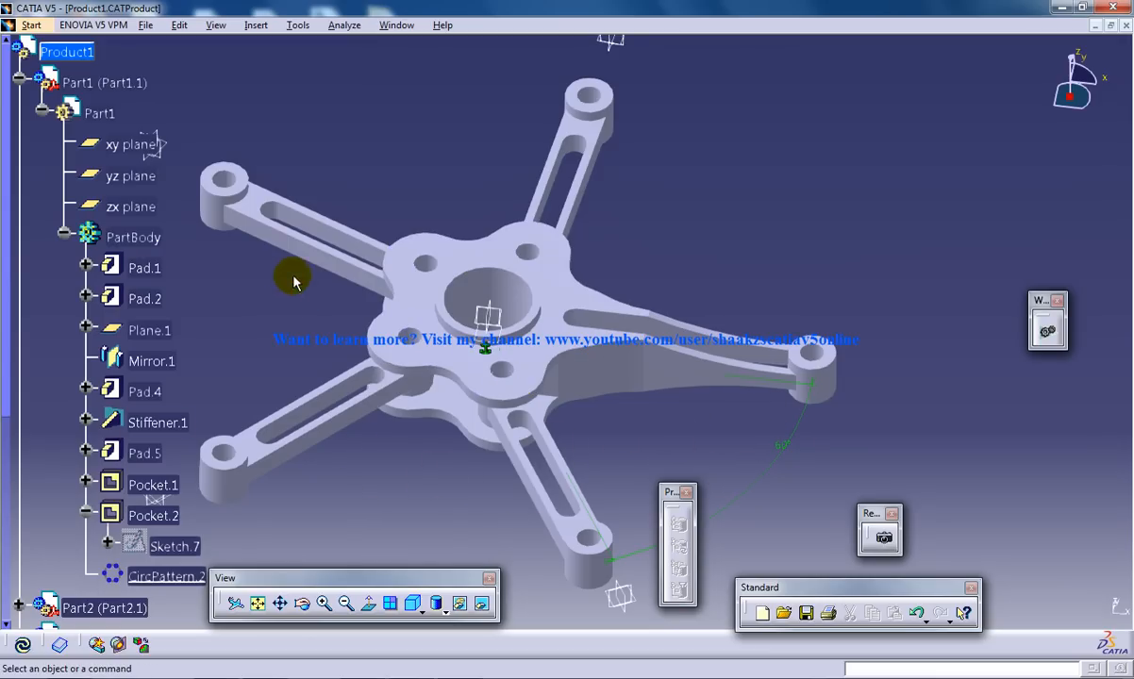
{"action": "mouse_move", "coordinate": [594, 179]}
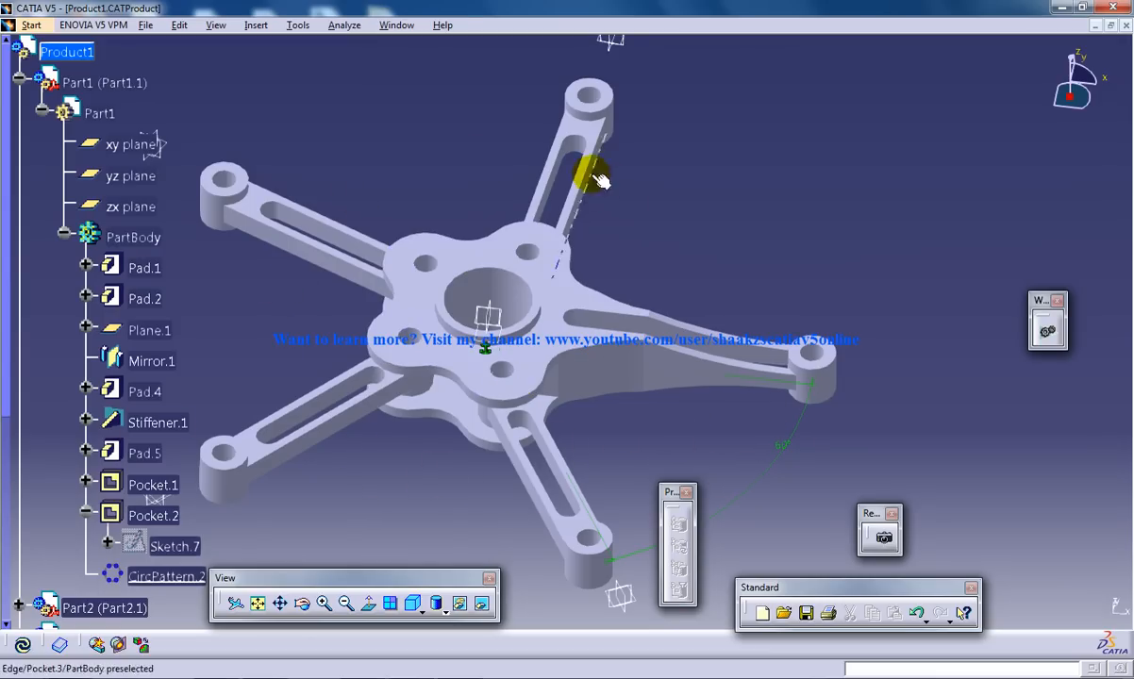
{"action": "left_click", "coordinate": [529, 307]}
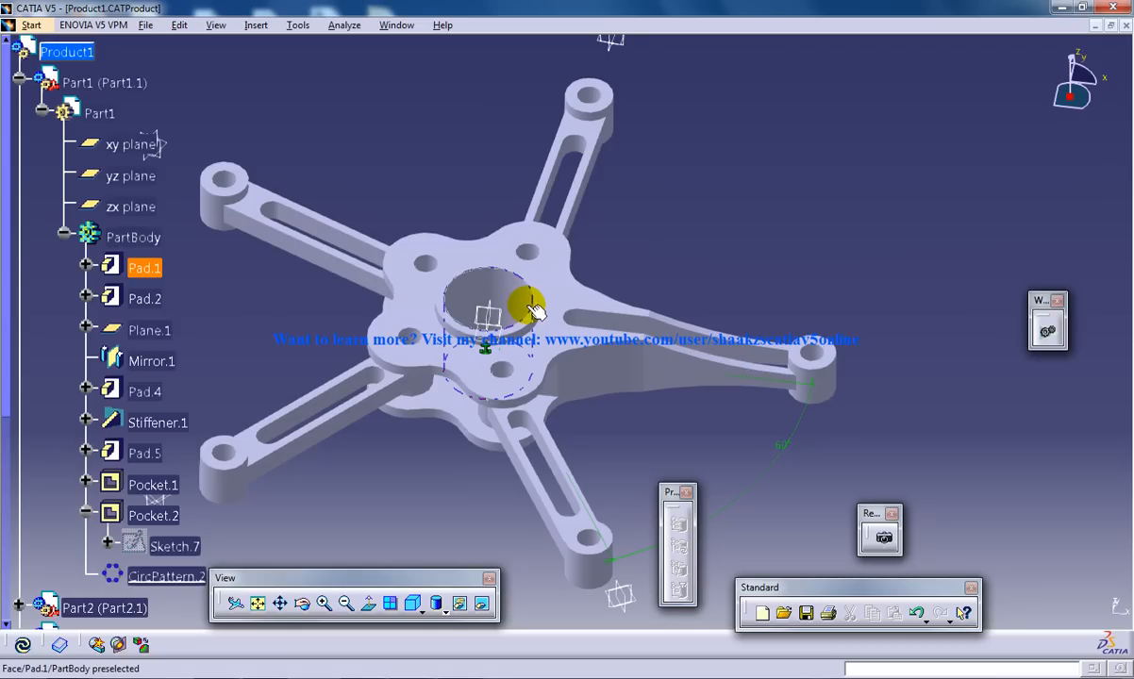
{"action": "left_click_drag", "start_coordinate": [528, 312], "coordinate": [518, 250]}
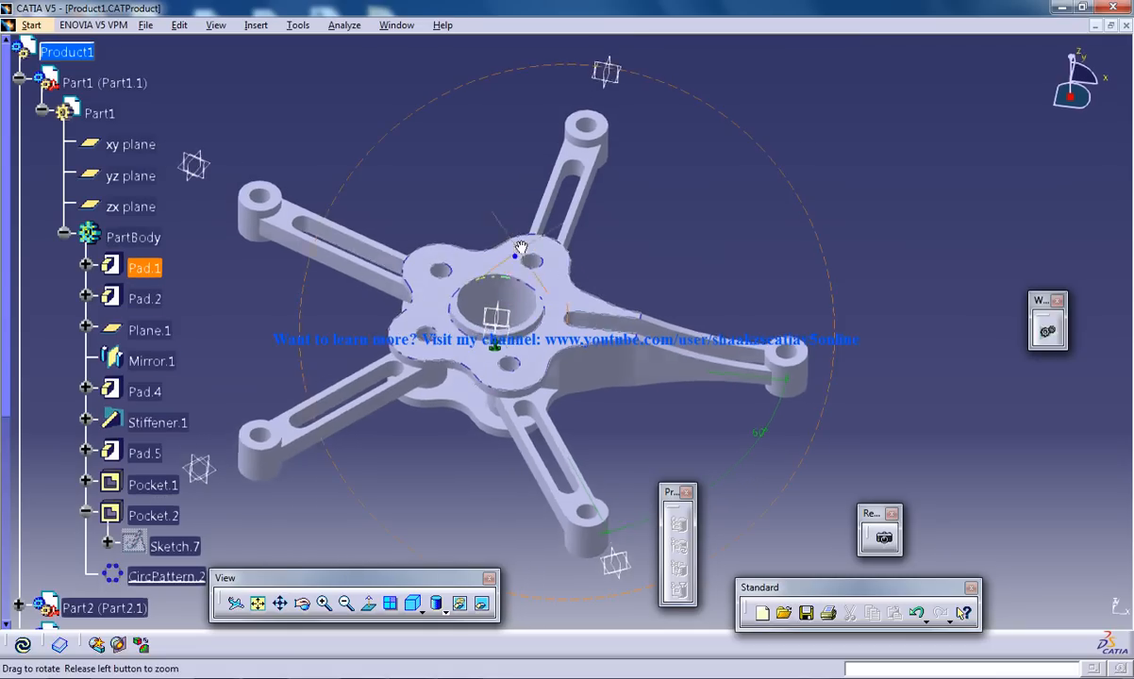